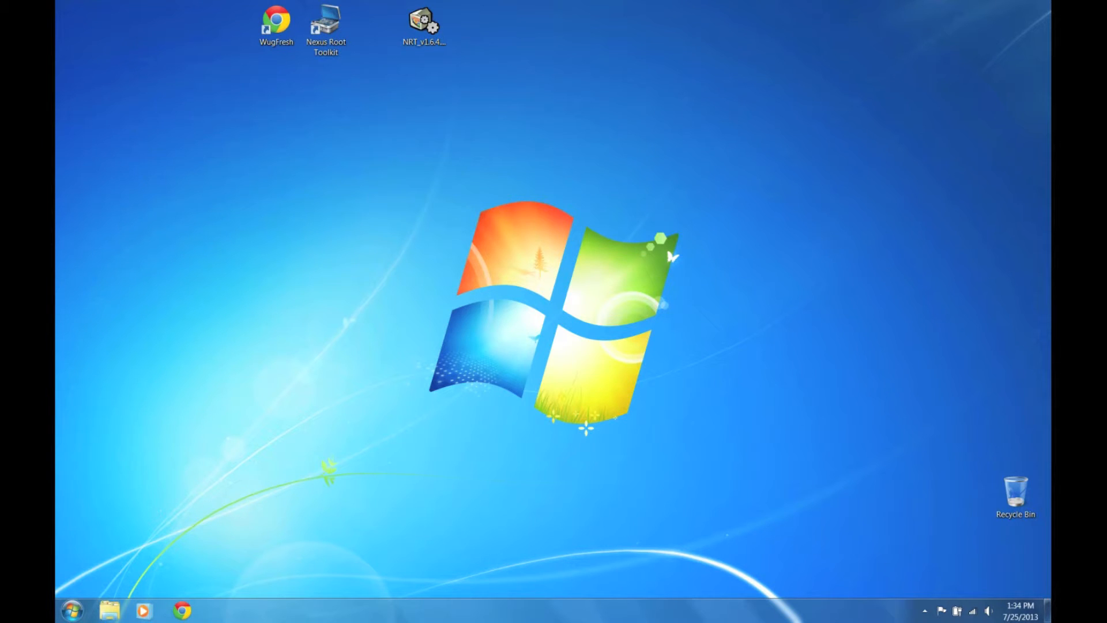
Go to the Nexus Root Toolkit v1.6.4 page on the WugFresh website.
{"action": "left_click", "coordinate": [276, 25]}
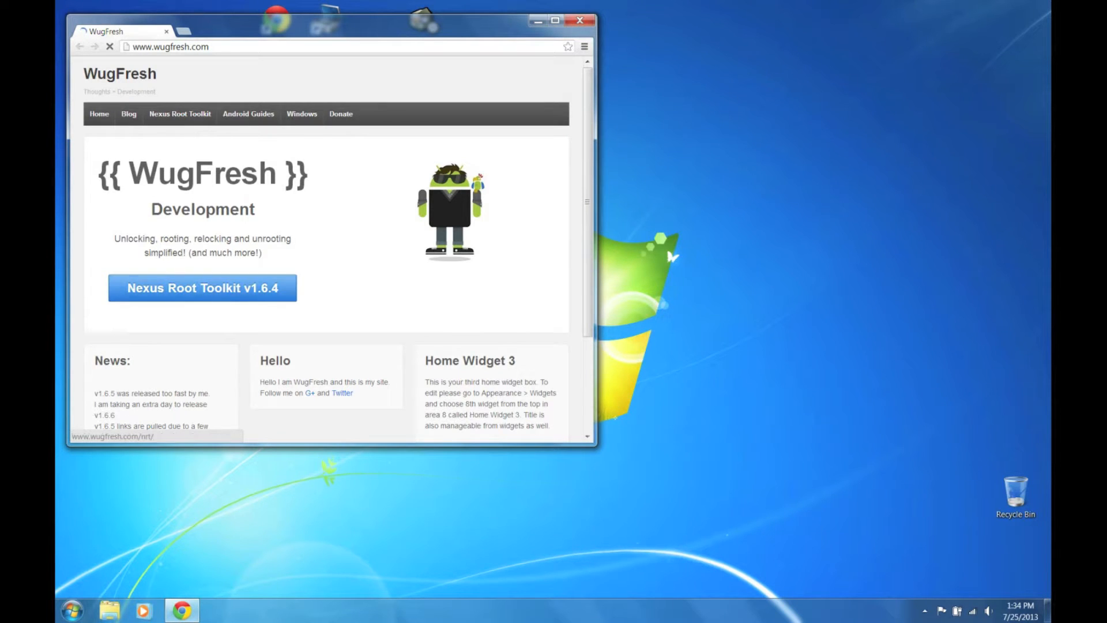
{"action": "left_click", "coordinate": [201, 287]}
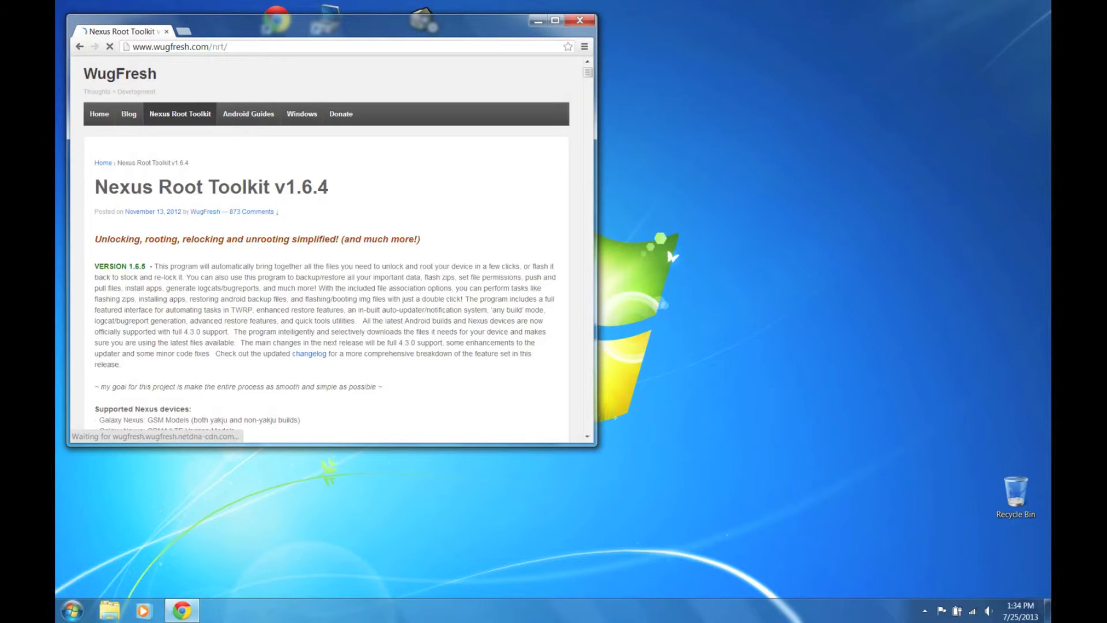
{"action": "scroll", "scroll_direction": "down", "scroll_amount": 3}
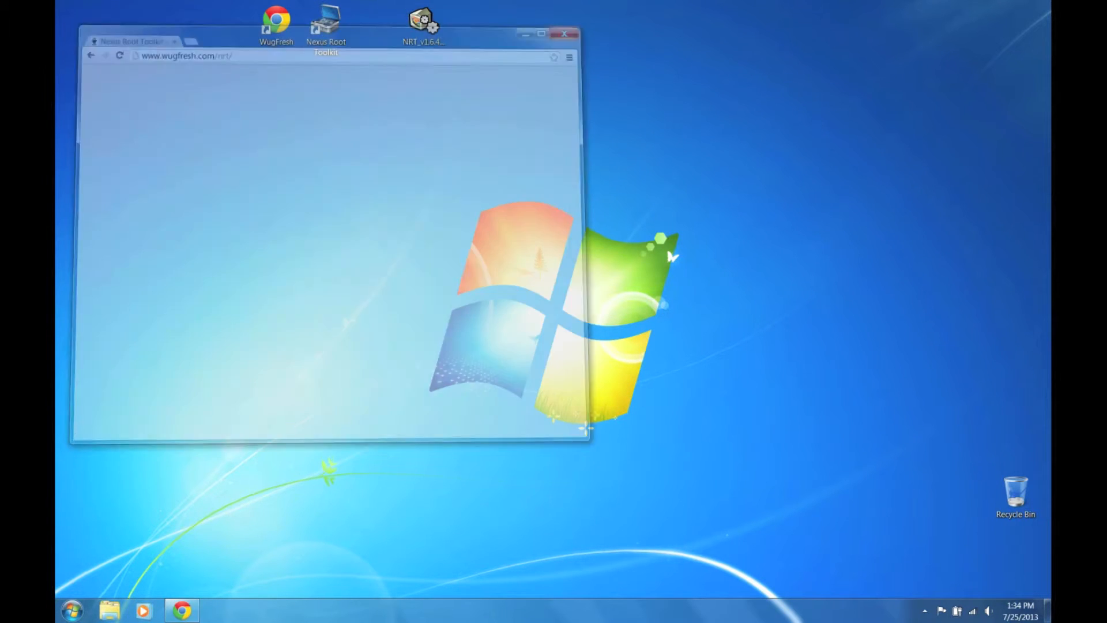
Launch the toolkit and set the model type to Nexus 7 (Wi-Fi Tablet), Any Build.
{"action": "left_click", "coordinate": [566, 33]}
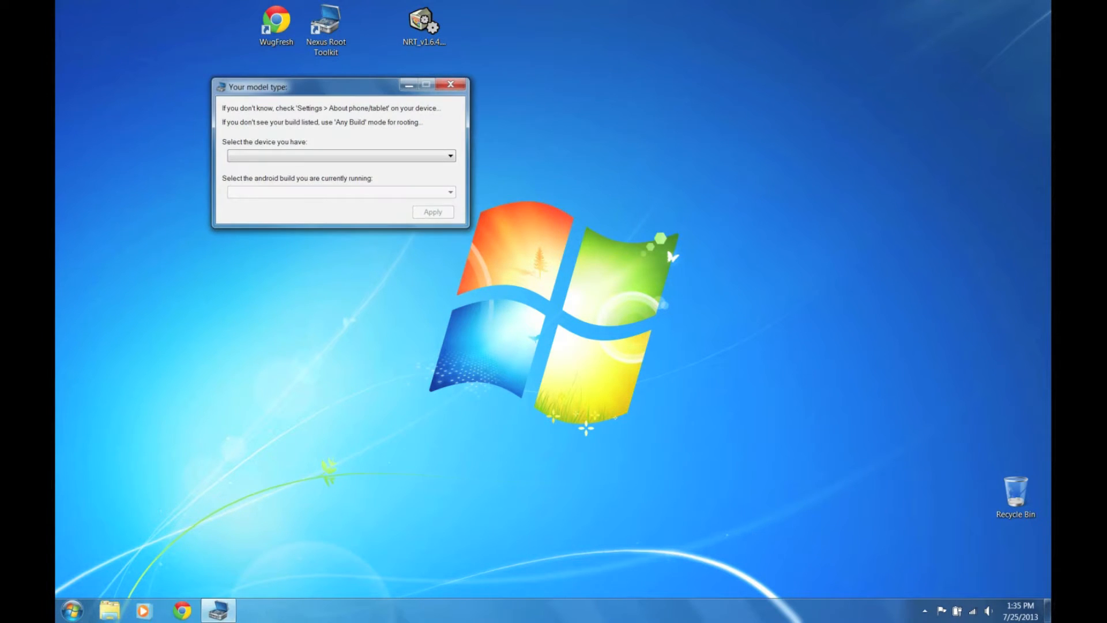
{"action": "left_click", "coordinate": [447, 155]}
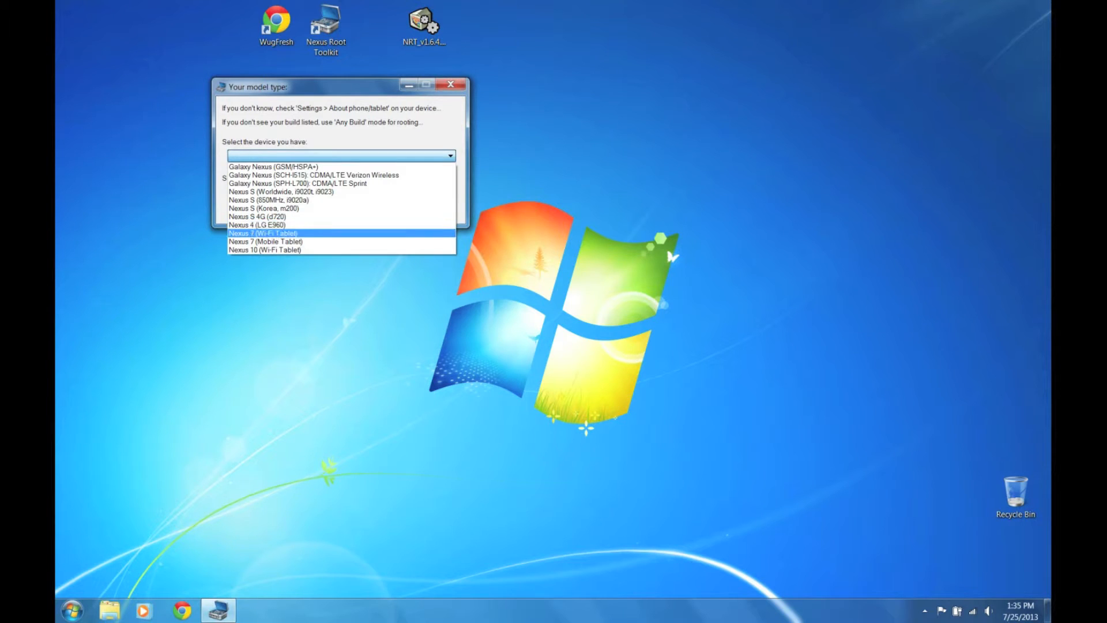
{"action": "left_click", "coordinate": [264, 232]}
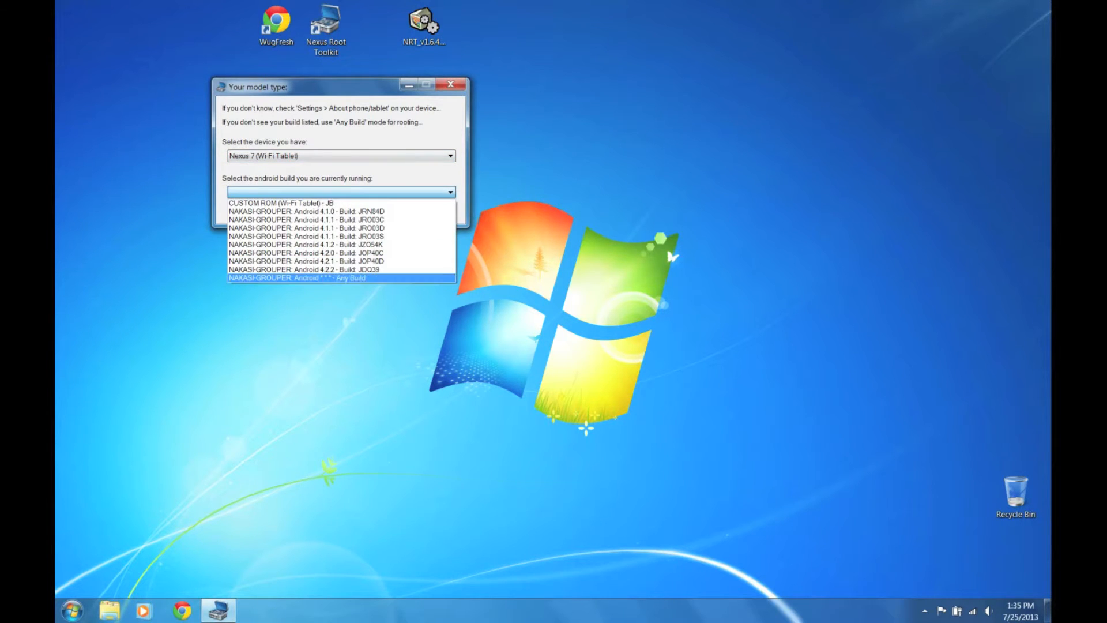
{"action": "left_click", "coordinate": [296, 277]}
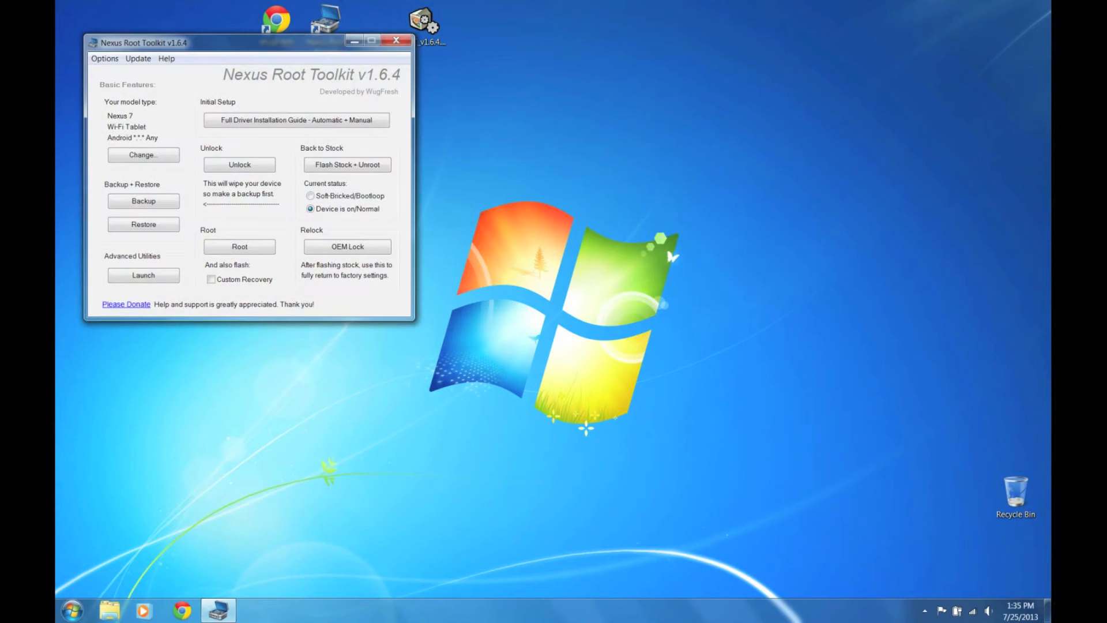
Mark the tablet Soft-Bricked/Bootloop, start Flash Stock + Unroot, and accept the bootloader instructions.
{"action": "left_click", "coordinate": [310, 195]}
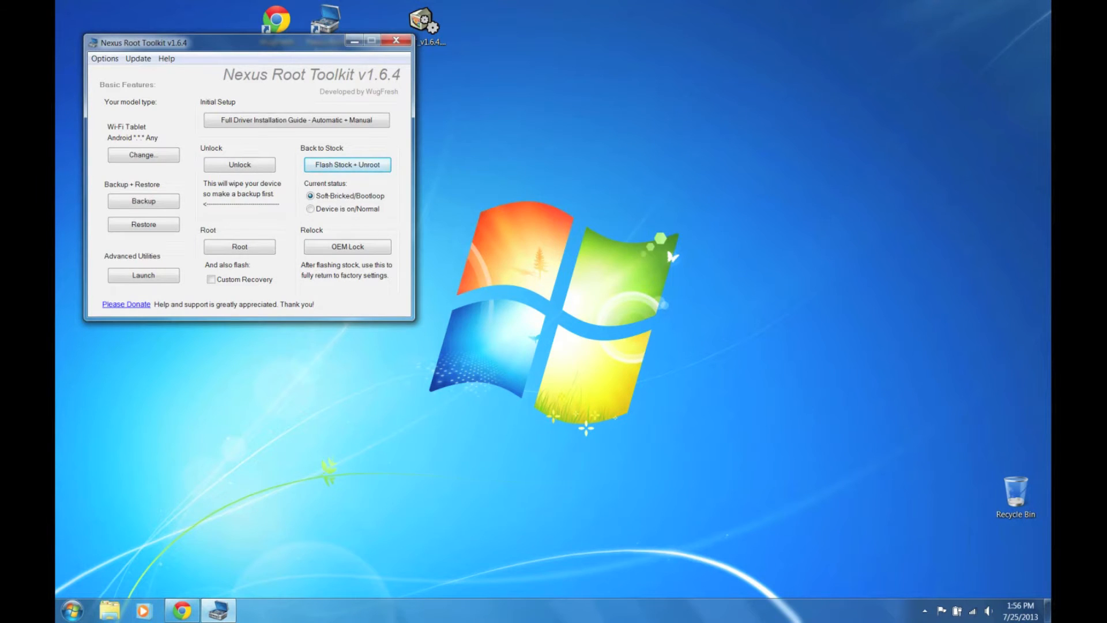
{"action": "mouse_move", "coordinate": [295, 120]}
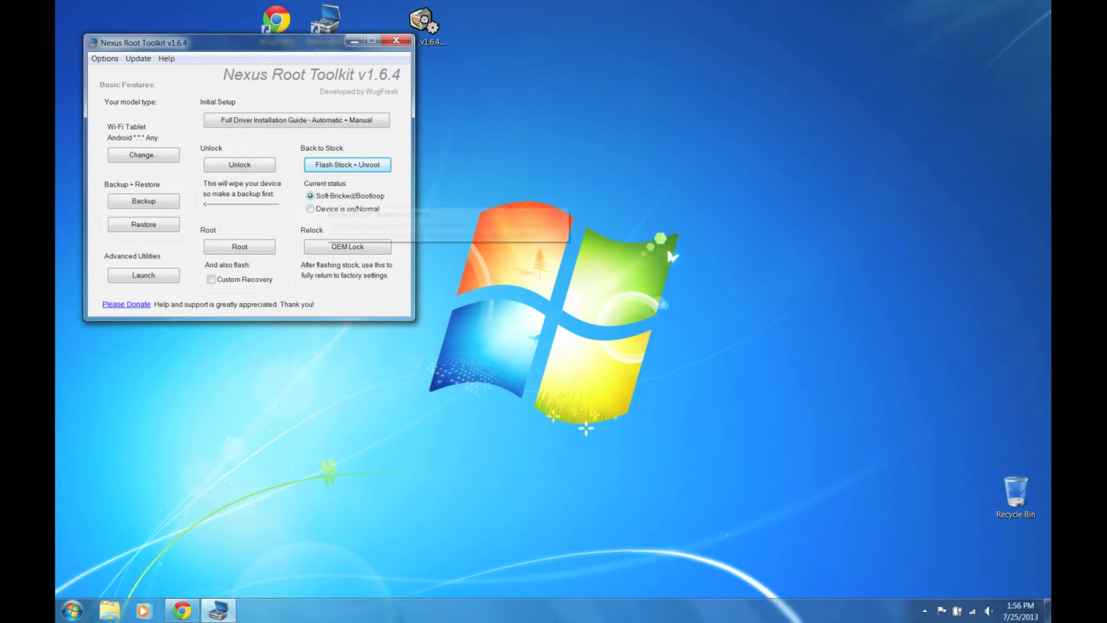
{"action": "left_click", "coordinate": [346, 164]}
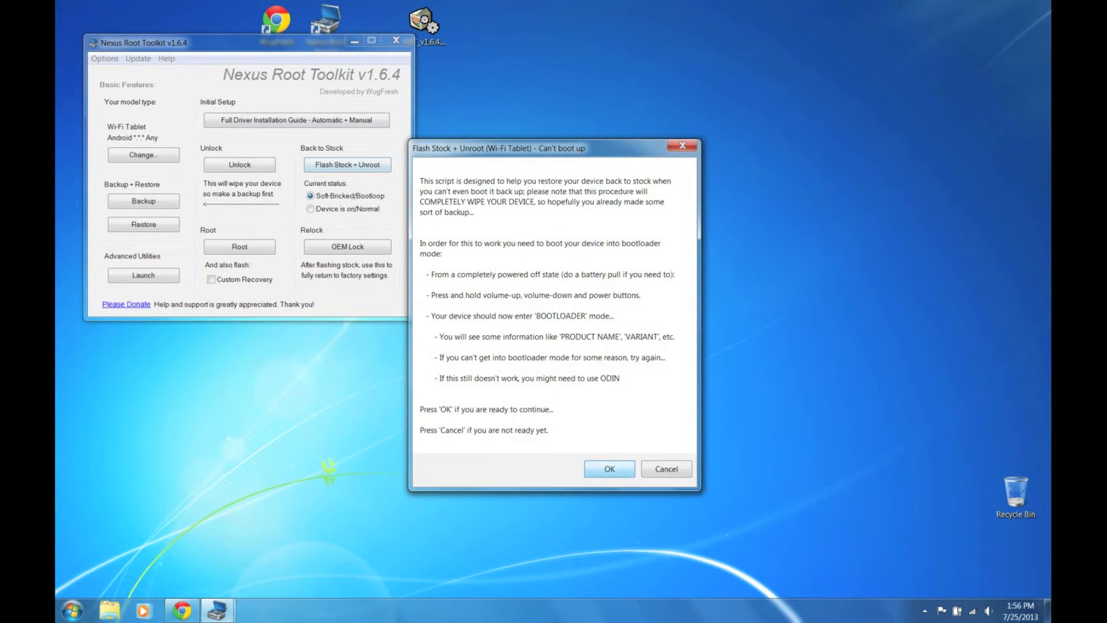
{"action": "left_click", "coordinate": [608, 469]}
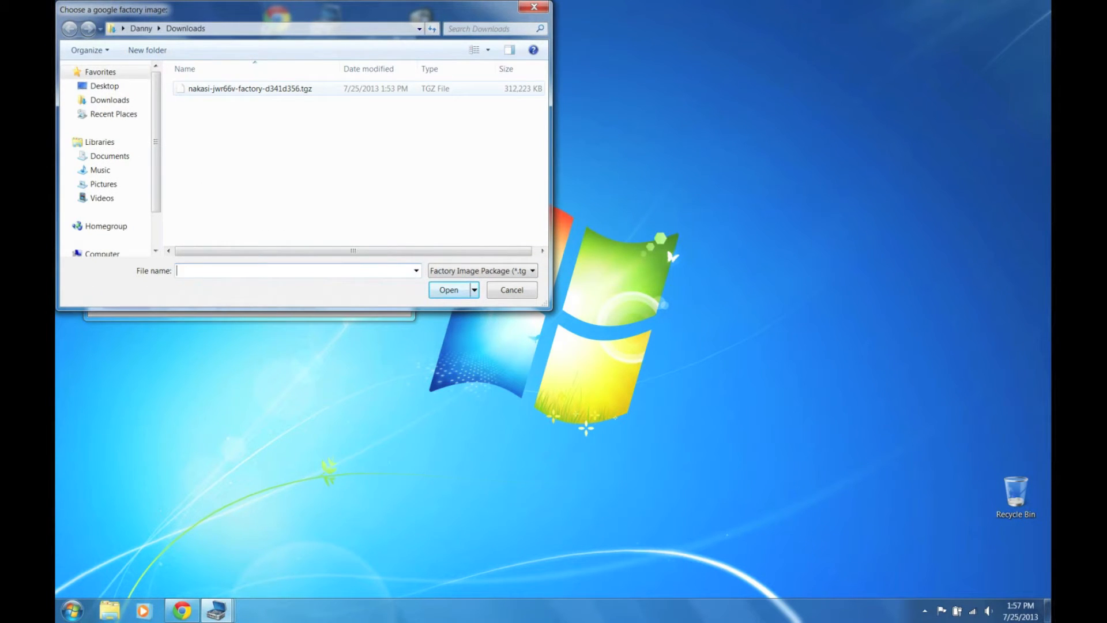
Load nakasi-jwr66v-factory-d341d356.tgz, accept the mismatch warning, and pass the MD5 hashcheck.
{"action": "left_click", "coordinate": [249, 88]}
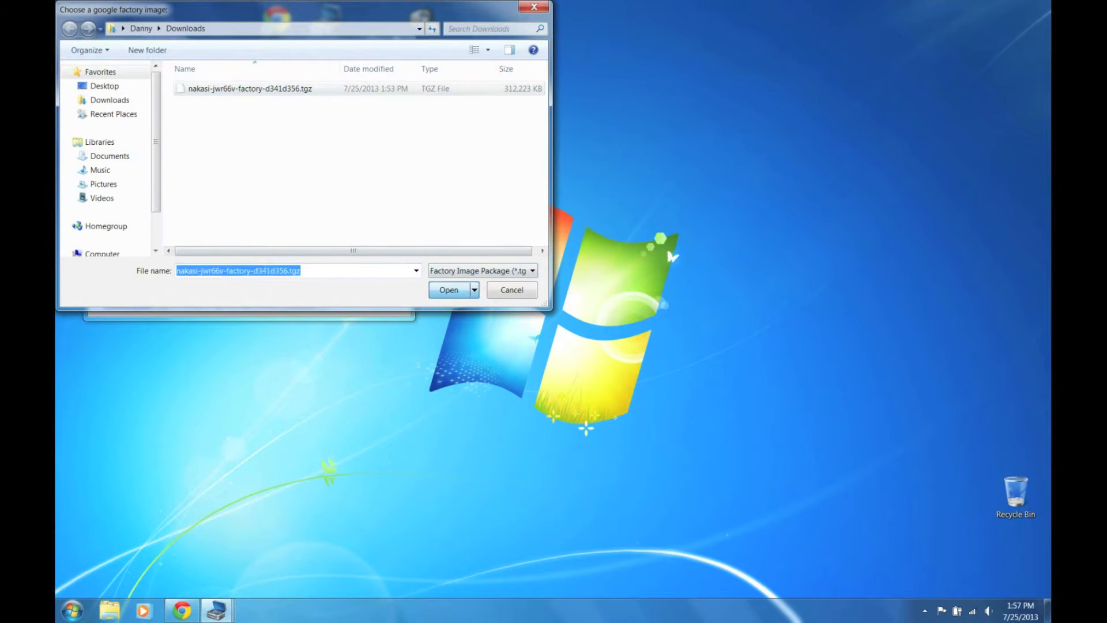
{"action": "left_click", "coordinate": [449, 289]}
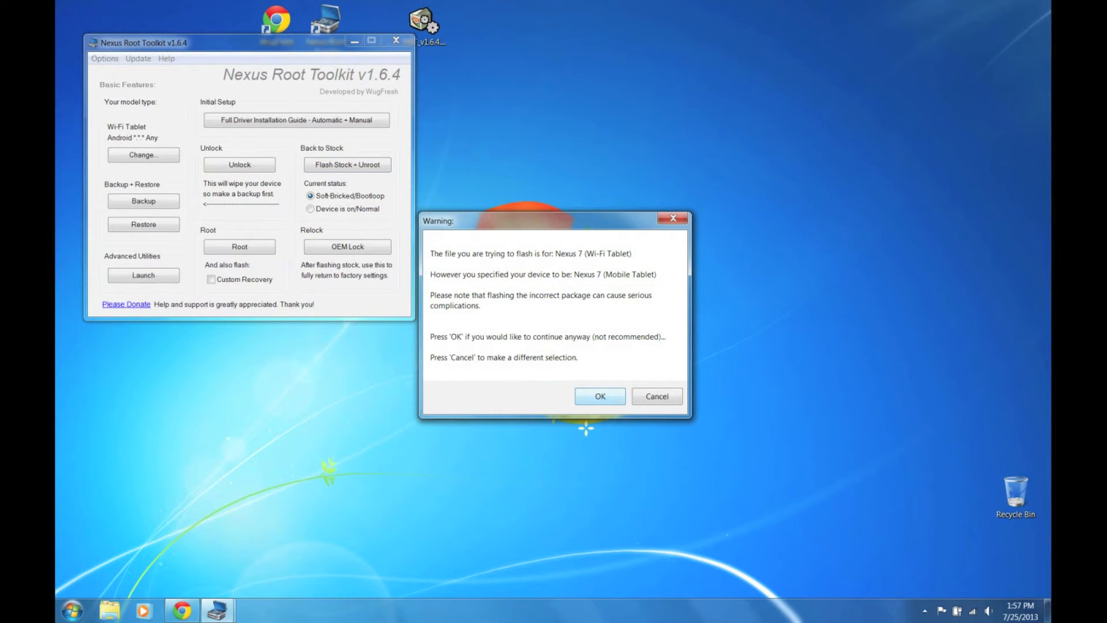
{"action": "left_click", "coordinate": [599, 396]}
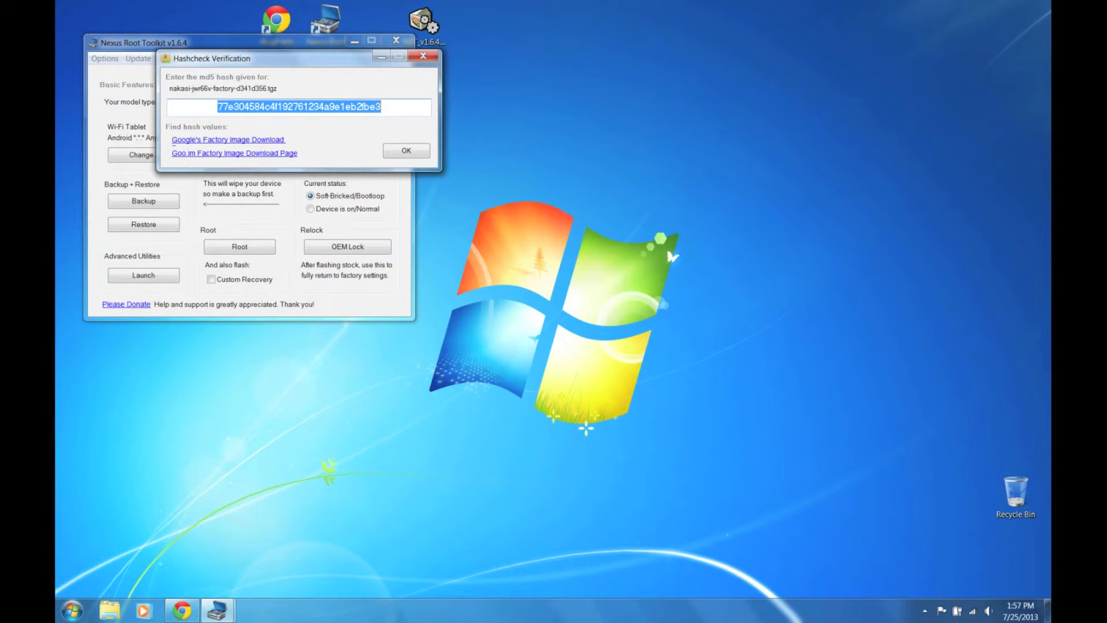
{"action": "left_click", "coordinate": [405, 151]}
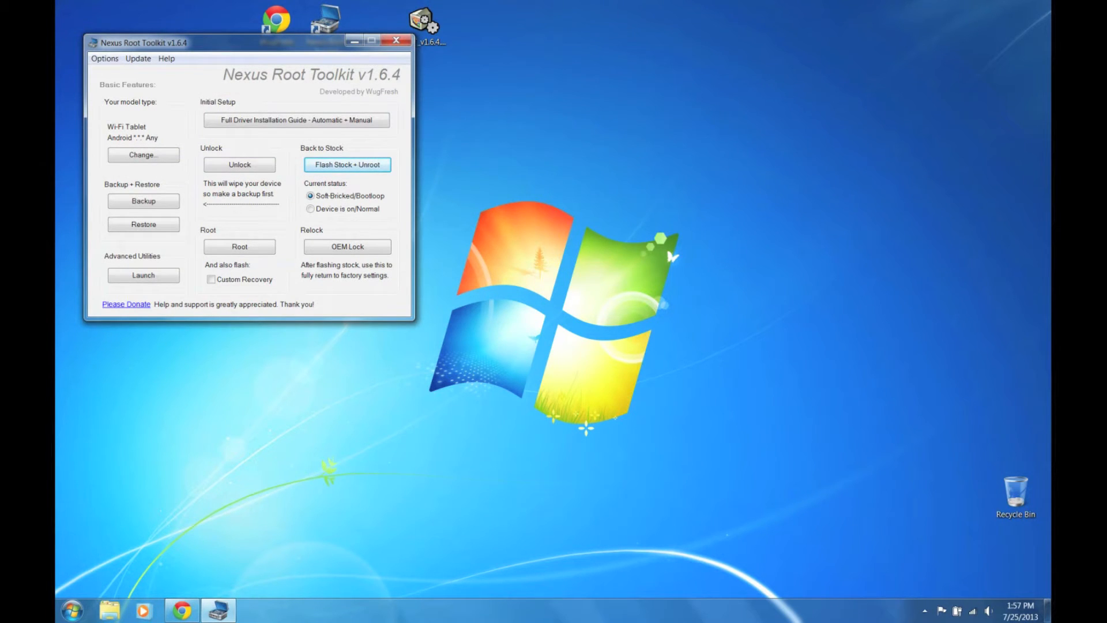
{"action": "left_click", "coordinate": [346, 164]}
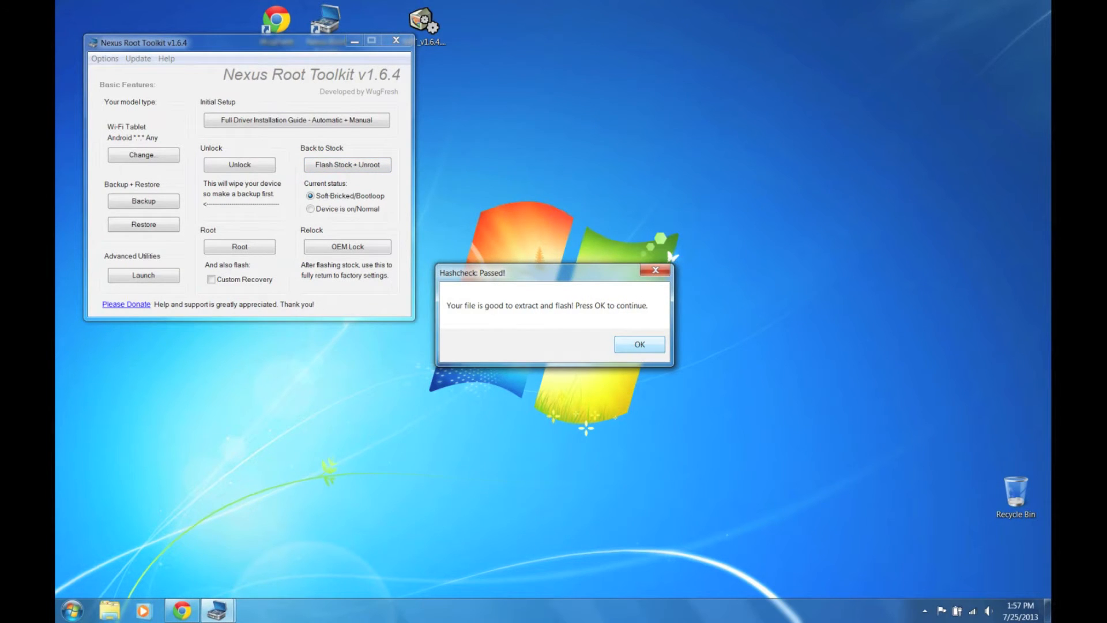
{"action": "left_click", "coordinate": [638, 344]}
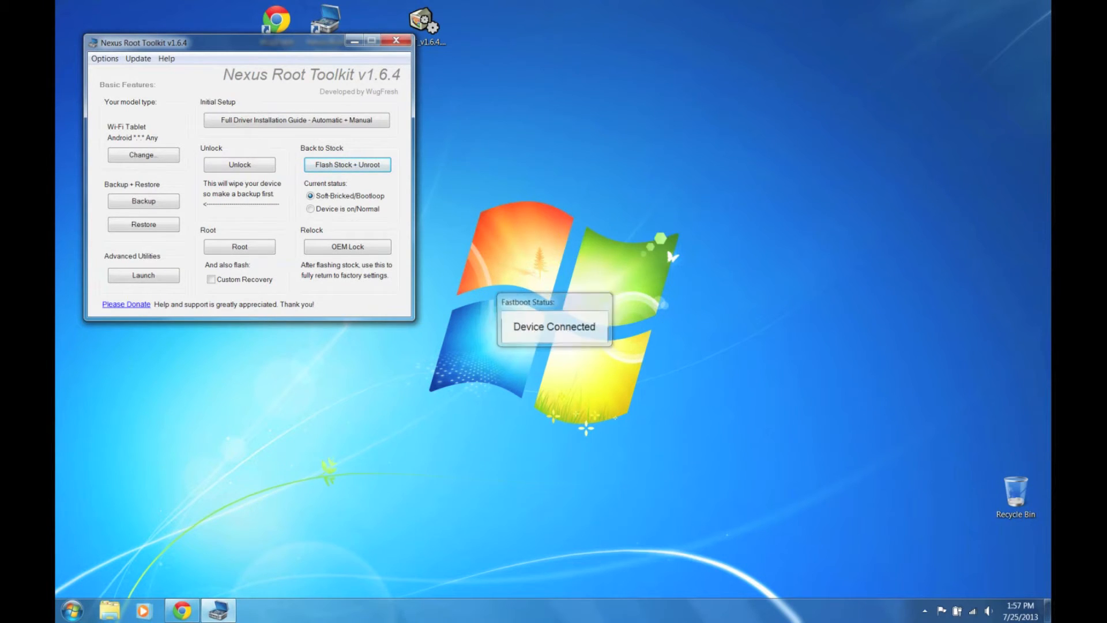
Acknowledge the fastboot connection and confirm the factory reset to start flashing.
{"action": "left_click", "coordinate": [347, 164]}
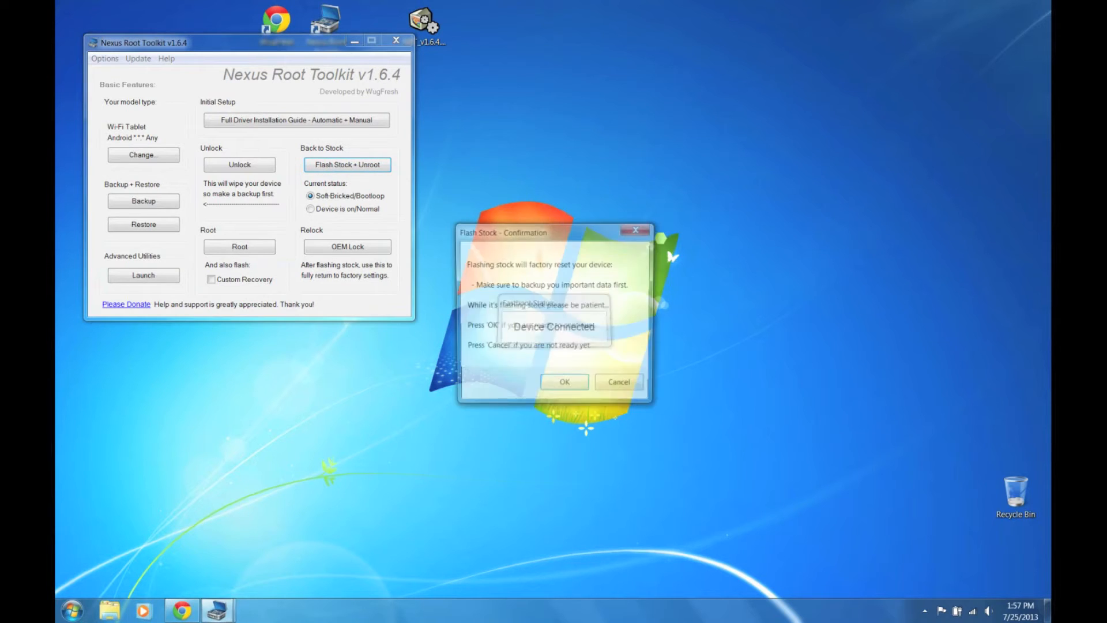
{"action": "left_click", "coordinate": [564, 381]}
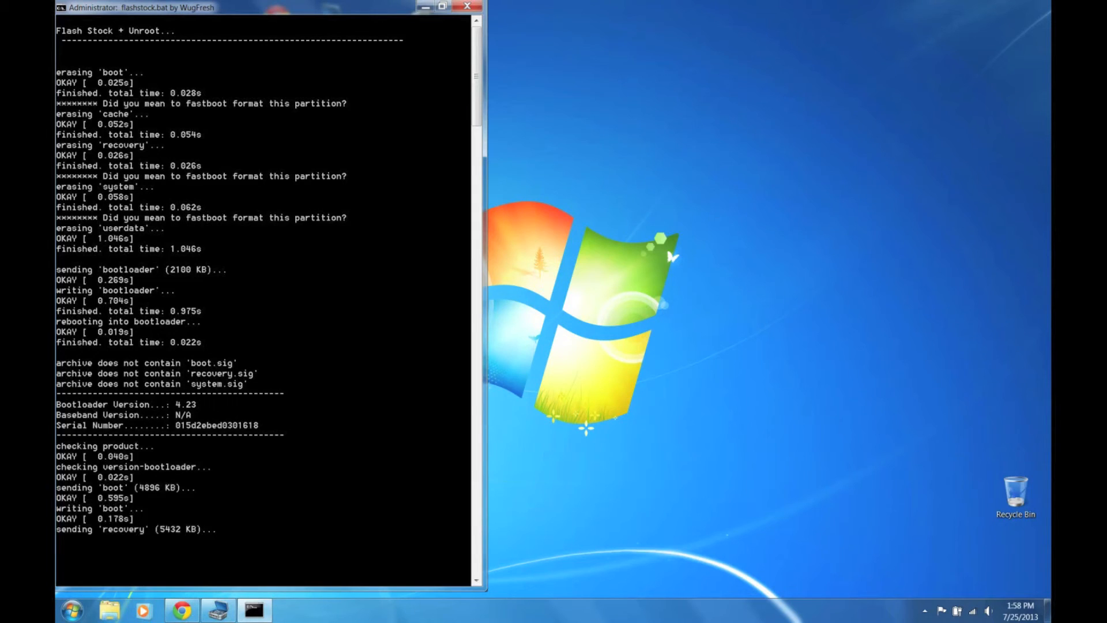
Scroll through the flashstock.bat output until the Update Model Type dialog appears.
{"action": "scroll", "scroll_direction": "down", "scroll_amount": 3}
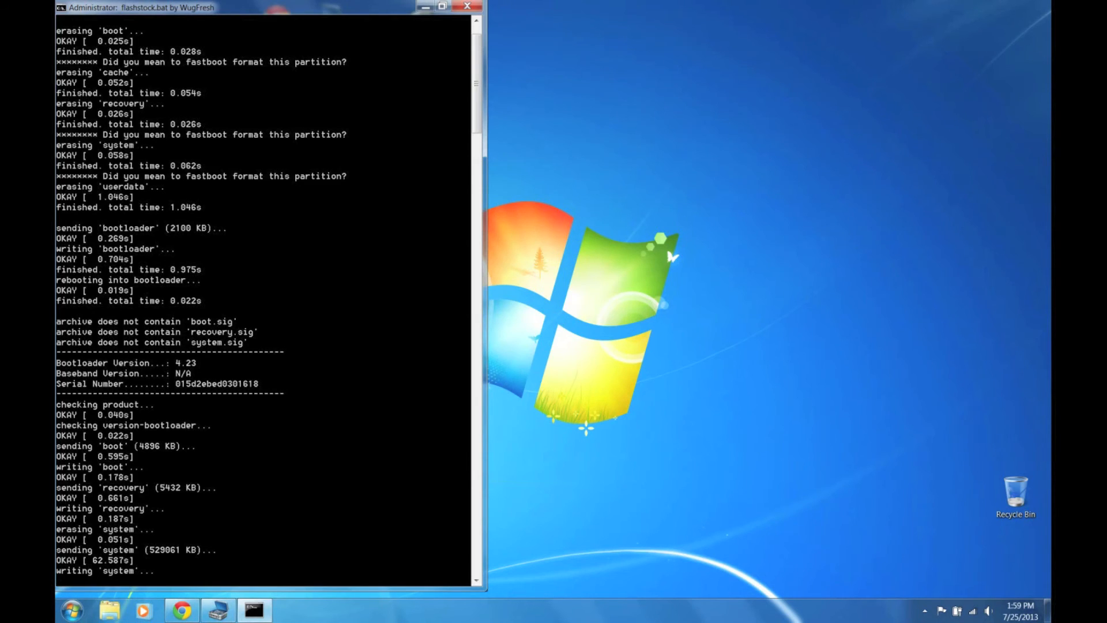
{"action": "scroll", "scroll_direction": "down", "scroll_amount": 3}
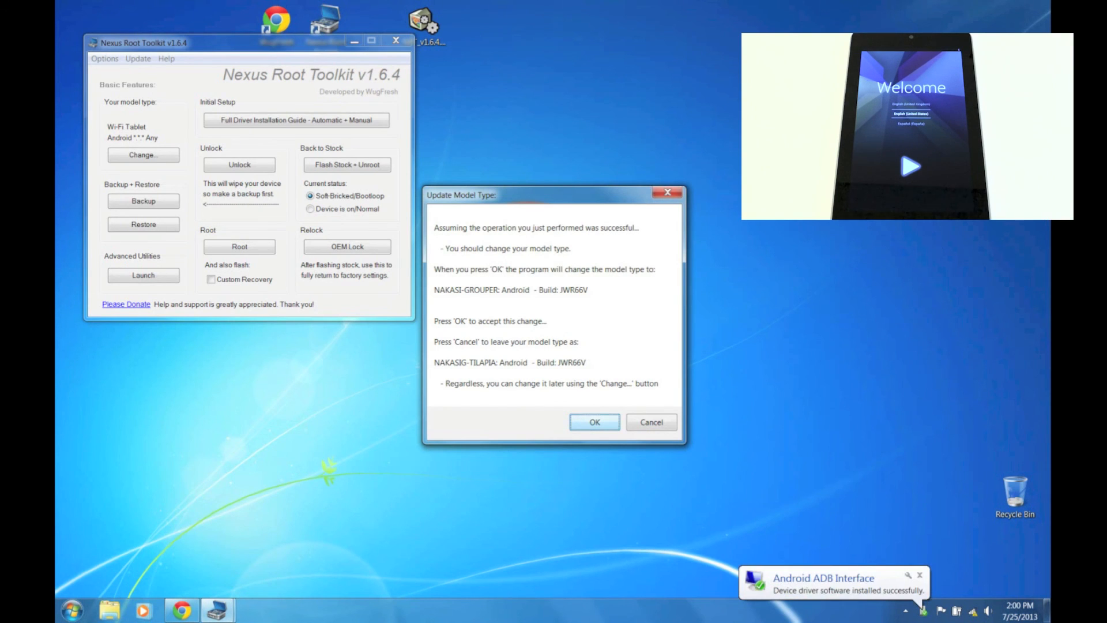
Accept updating the model type to JWR66V and dismiss the Line 15641 error.
{"action": "left_click", "coordinate": [593, 421]}
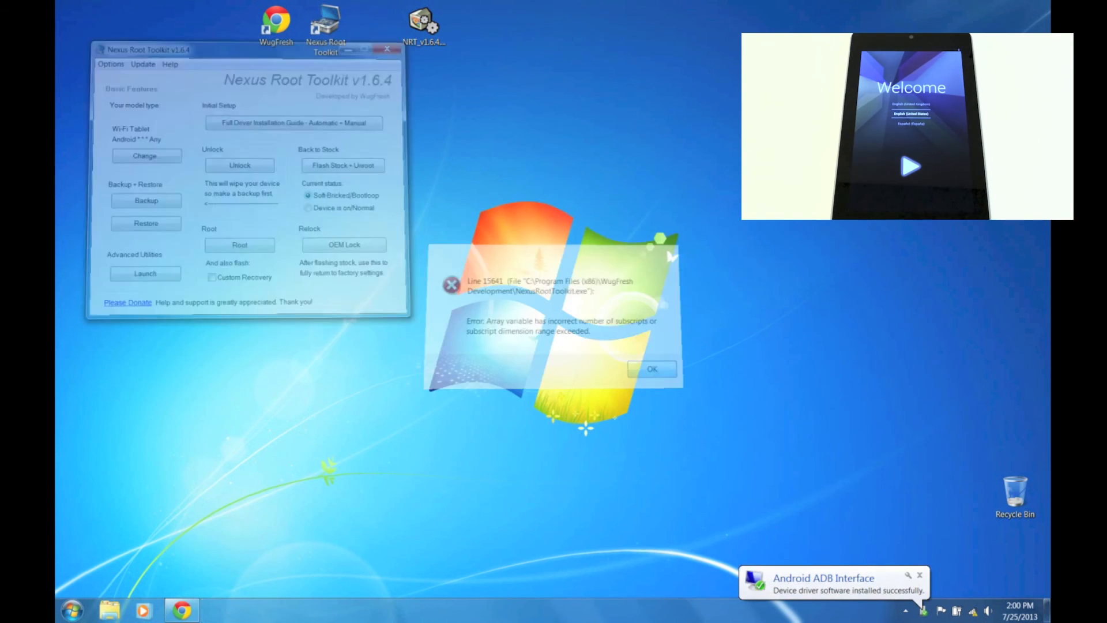
{"action": "left_click", "coordinate": [650, 369]}
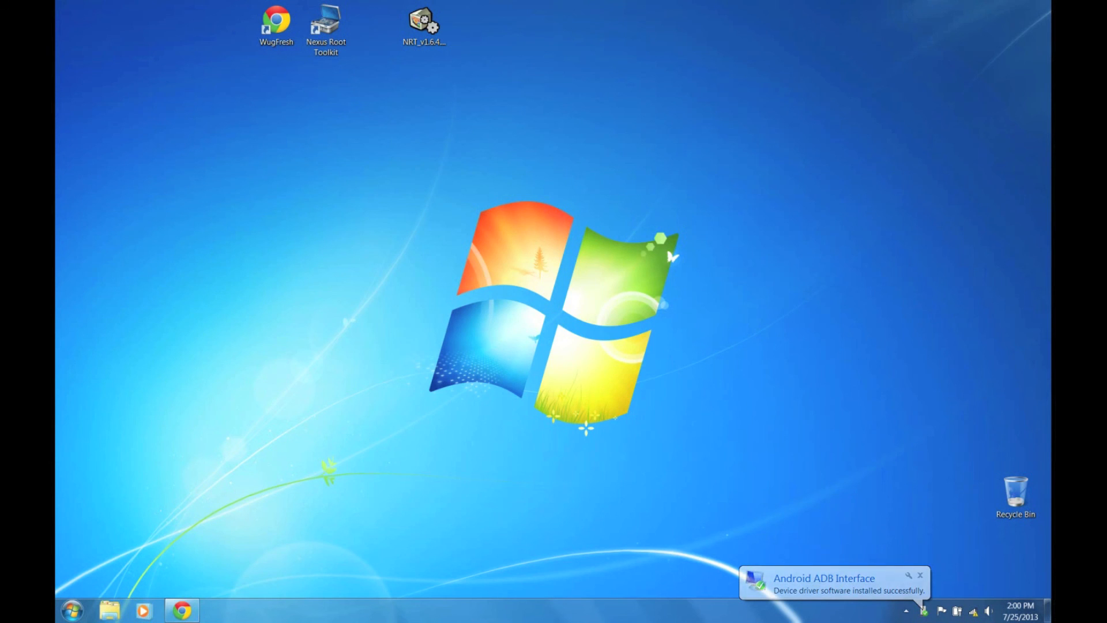